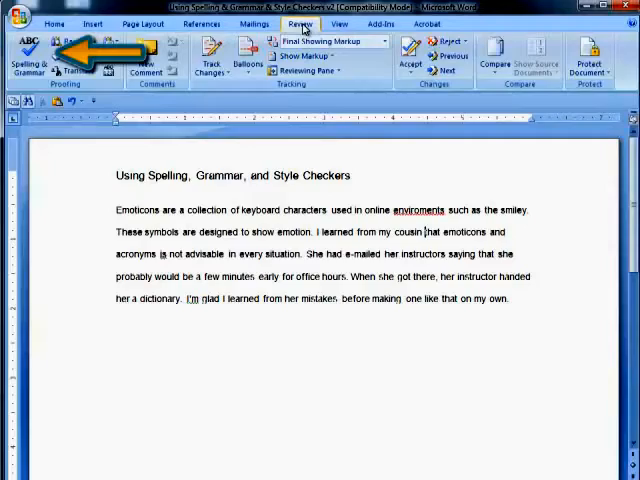
- Reach the Proofing page of Word Options through the Office button menu
click(27, 55)
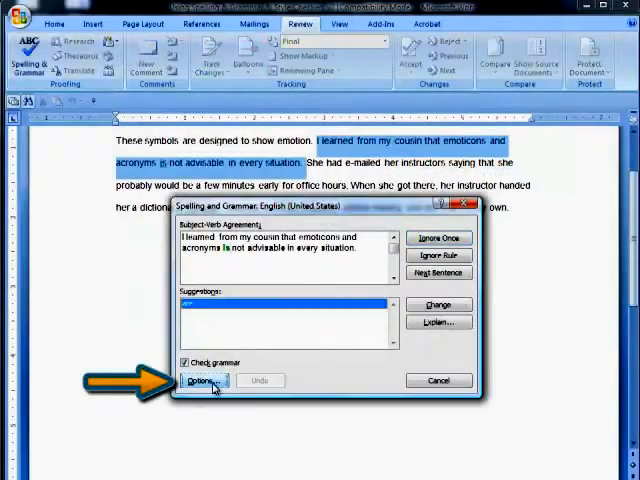
click(197, 380)
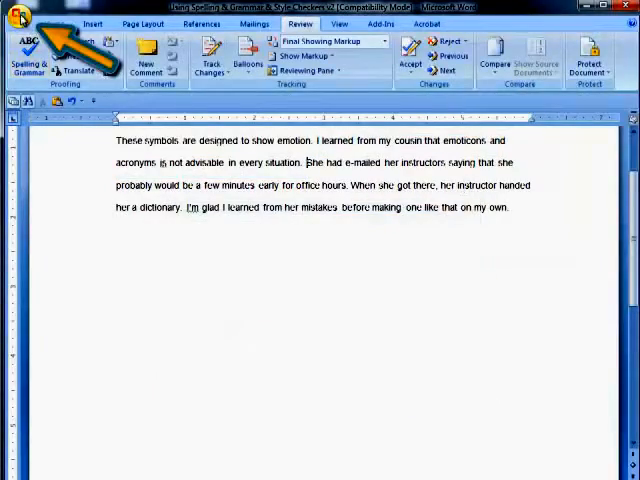
click(22, 20)
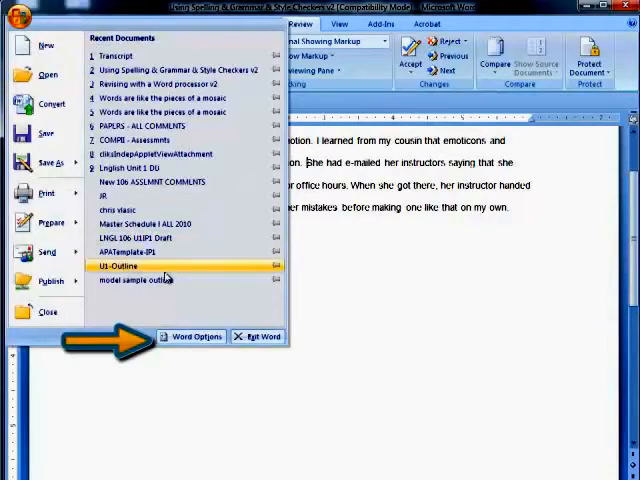
click(193, 336)
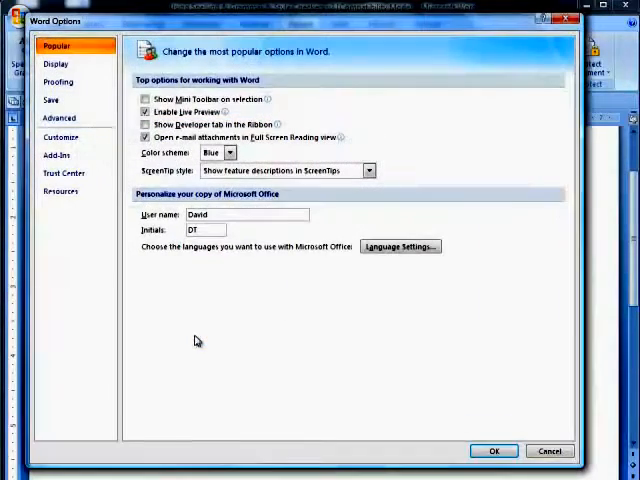
click(58, 82)
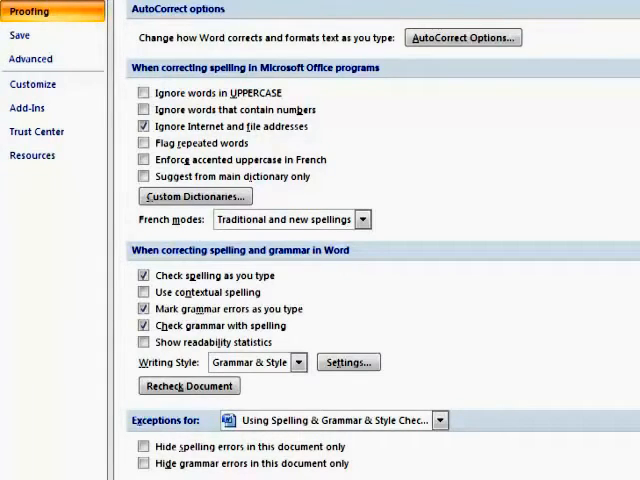
click(140, 275)
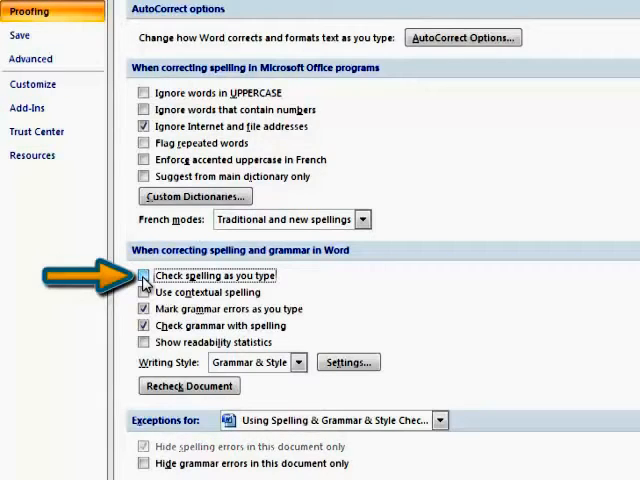
click(145, 275)
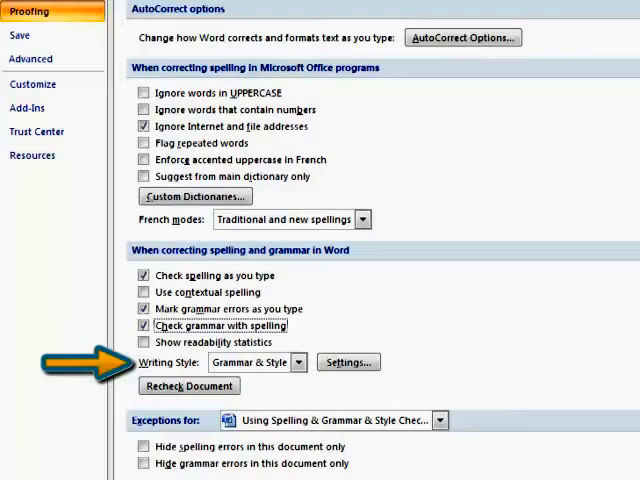
click(302, 362)
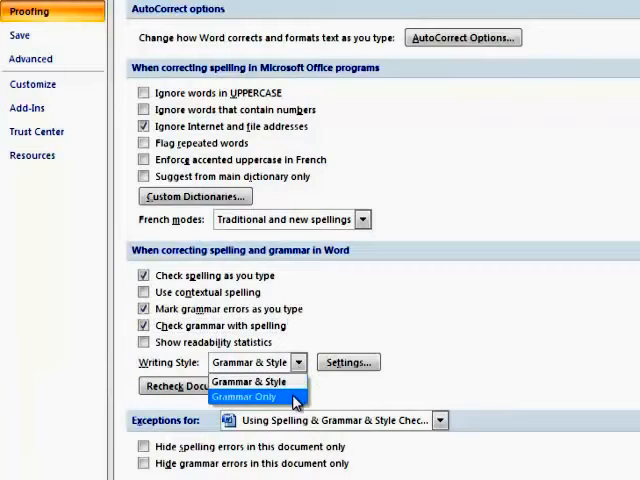
mouse_move(250, 381)
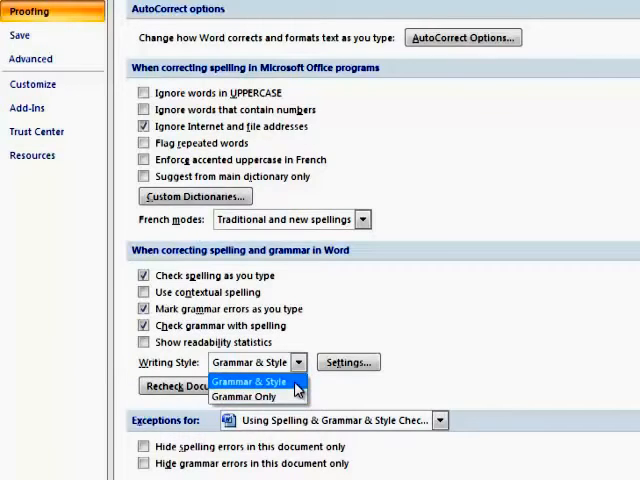
click(252, 382)
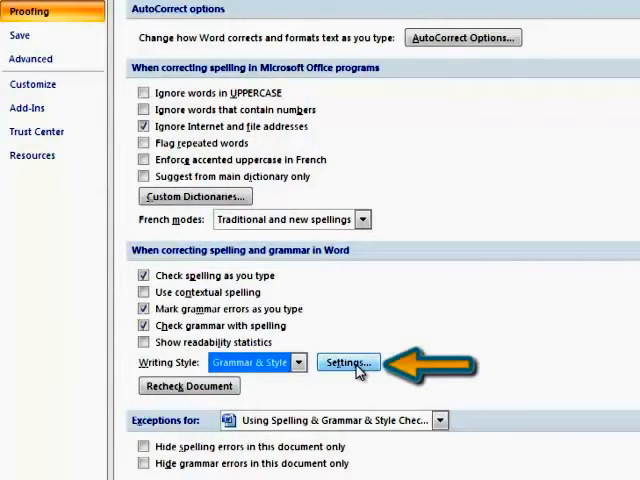
- In Grammar Settings, switch the writing style to Grammar Only
click(348, 362)
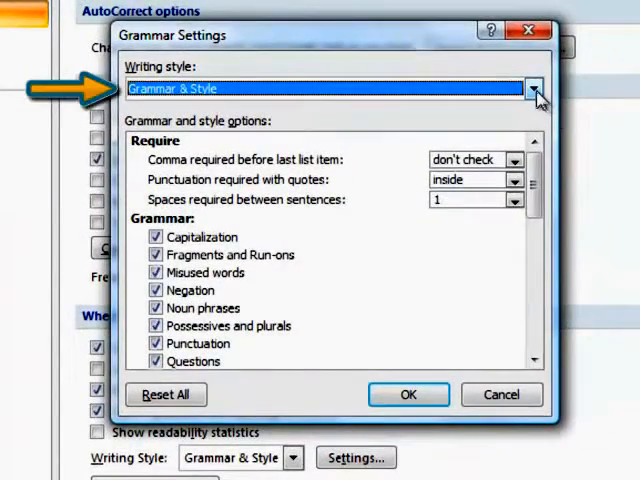
click(538, 89)
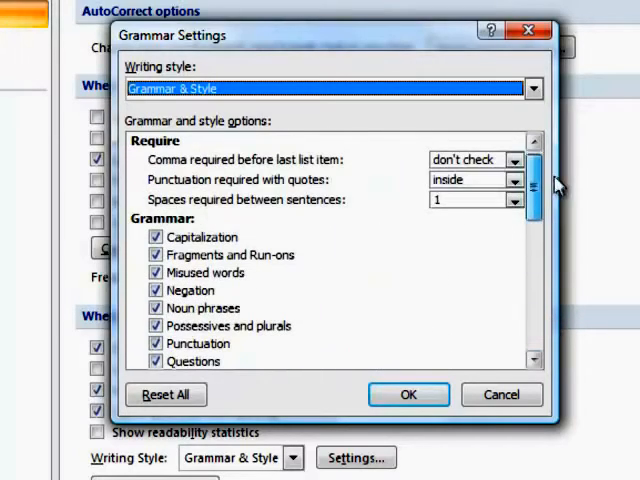
click(533, 88)
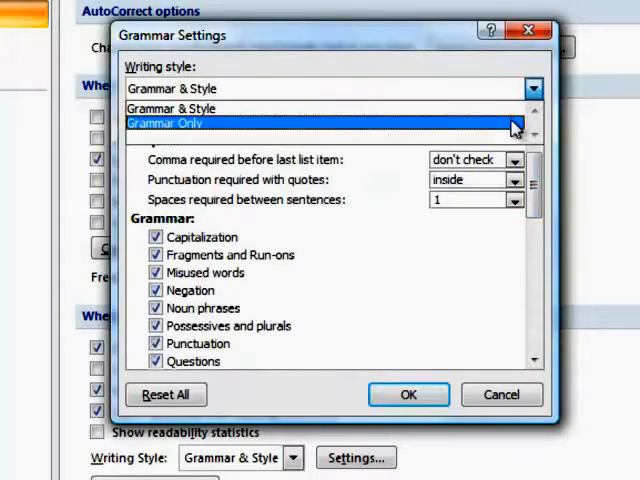
click(165, 122)
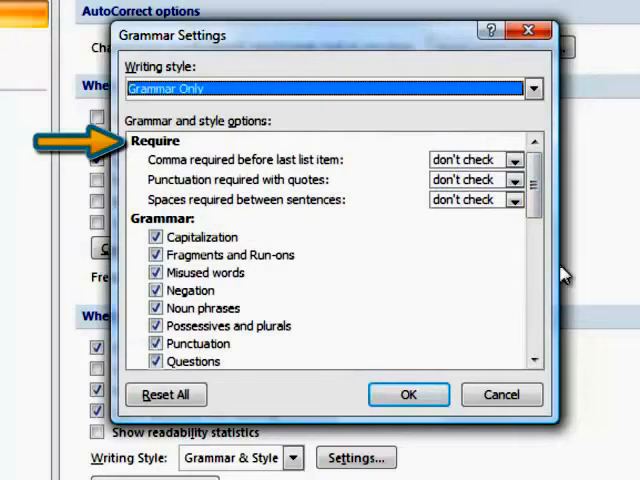
mouse_move(512, 264)
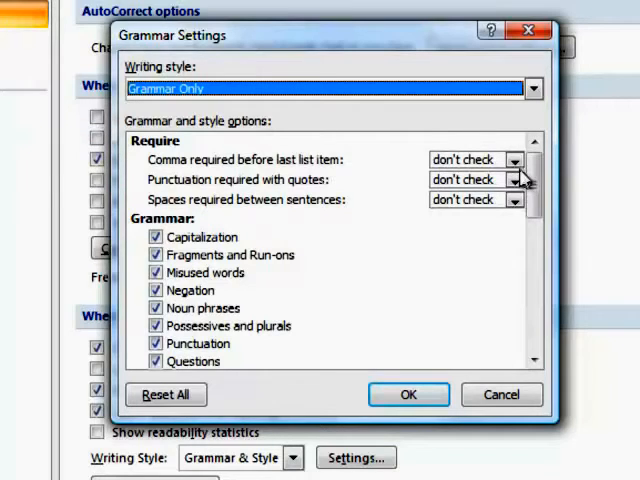
- Require a comma before the last list item always and punctuation inside quotes
click(514, 159)
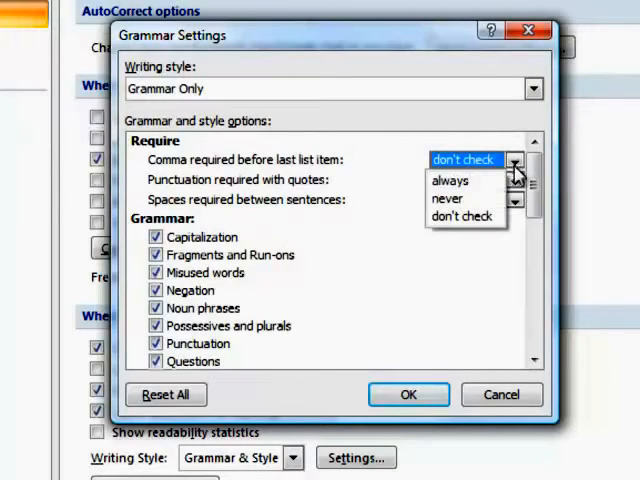
click(451, 181)
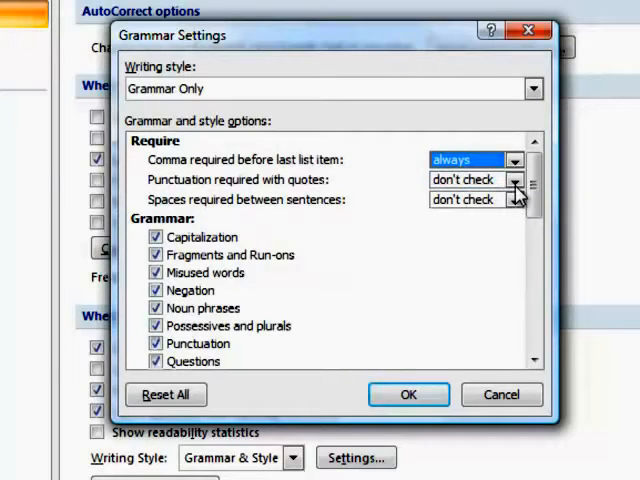
click(513, 181)
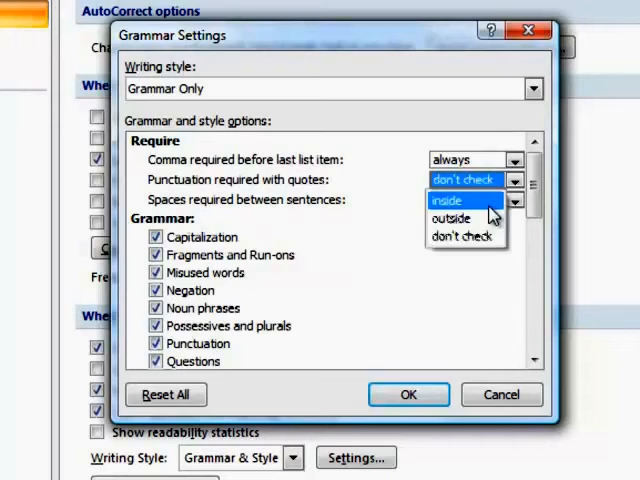
click(446, 200)
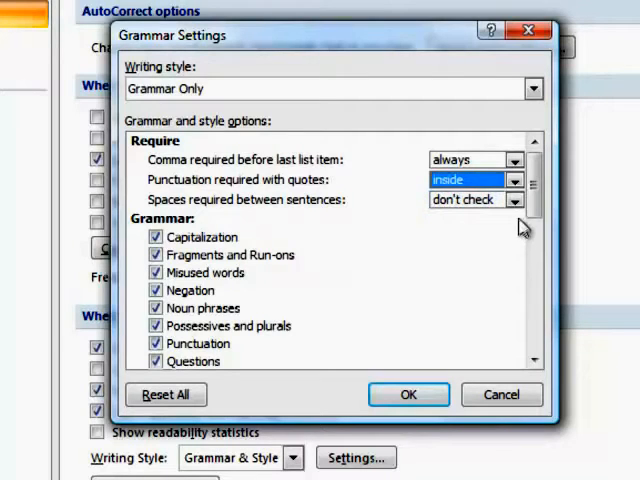
click(514, 199)
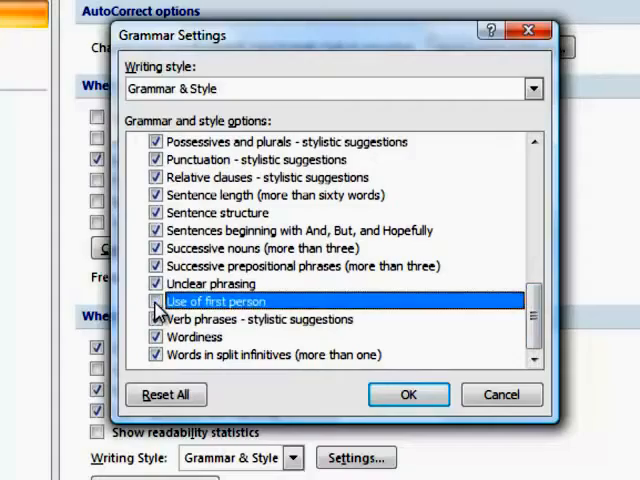
- Clear the first-person style check, enable passive sentences, and accept the grammar settings
click(407, 394)
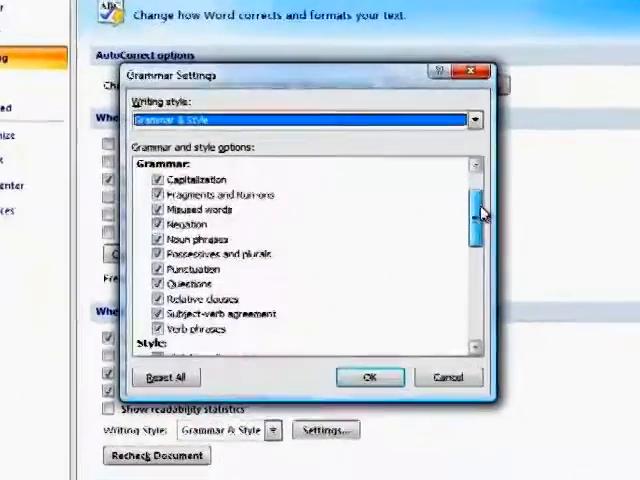
scroll(down, 3)
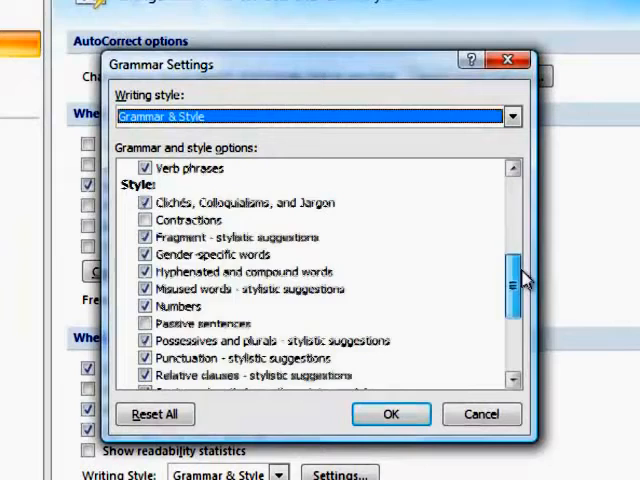
scroll(down, 3)
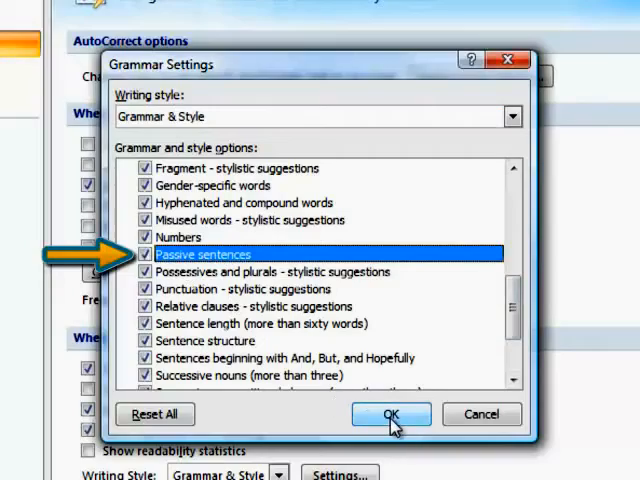
click(390, 414)
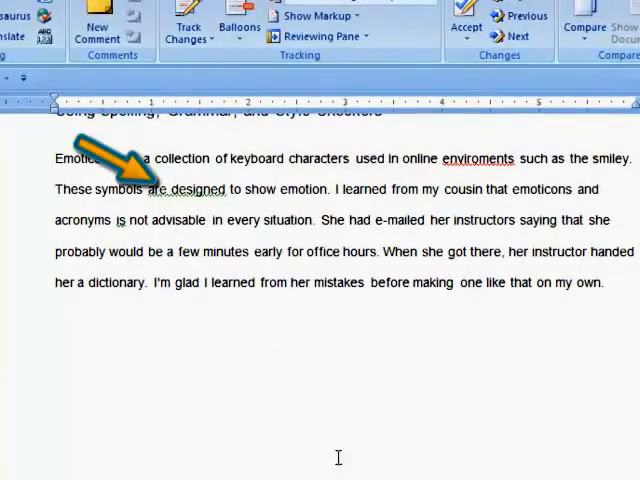
mouse_move(198, 184)
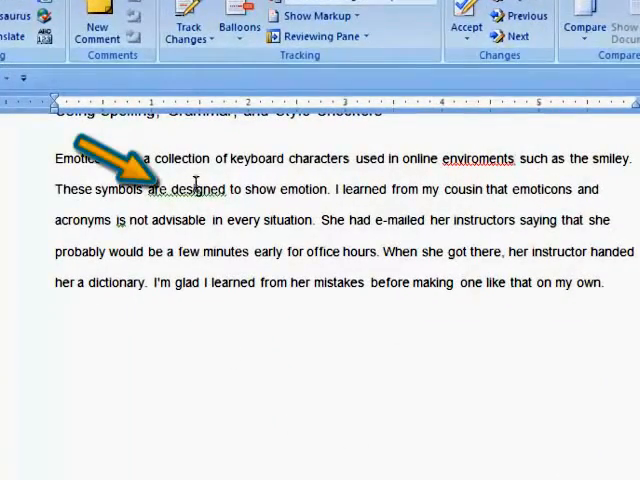
right_click(197, 190)
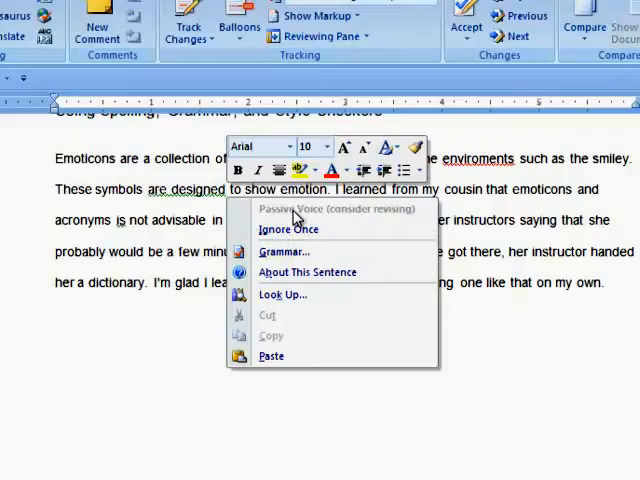
mouse_move(285, 251)
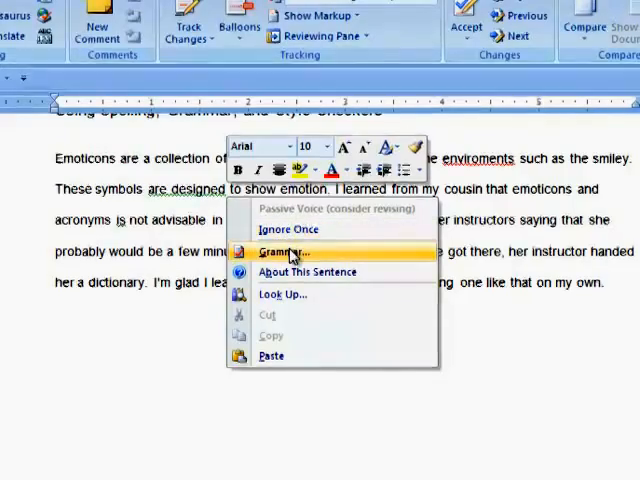
click(285, 250)
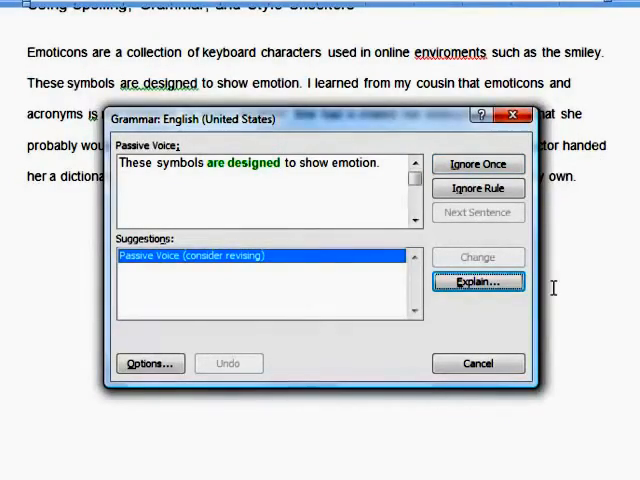
click(478, 363)
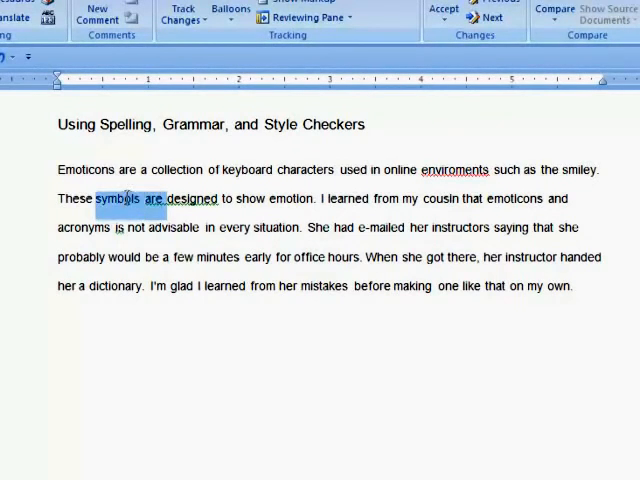
- Rewrite the sentence starting with 'Writers', fix 'acronyms is' to 'are', and get suggestions for 'enviroments'
text(Writers design t)
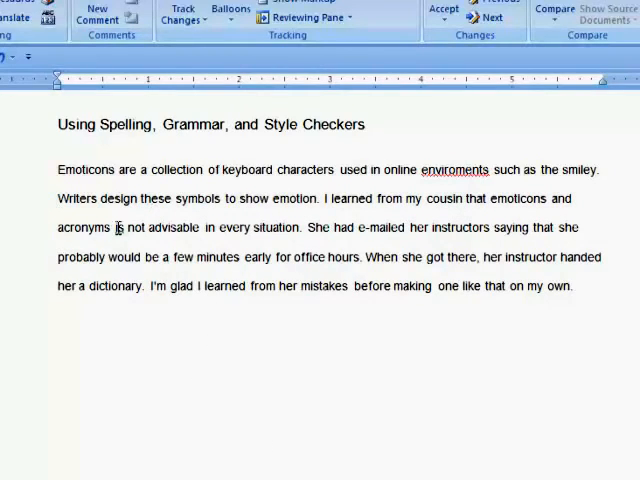
right_click(119, 227)
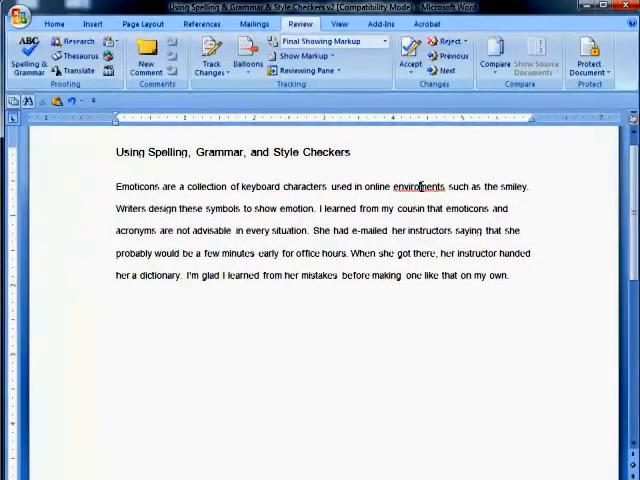
right_click(420, 186)
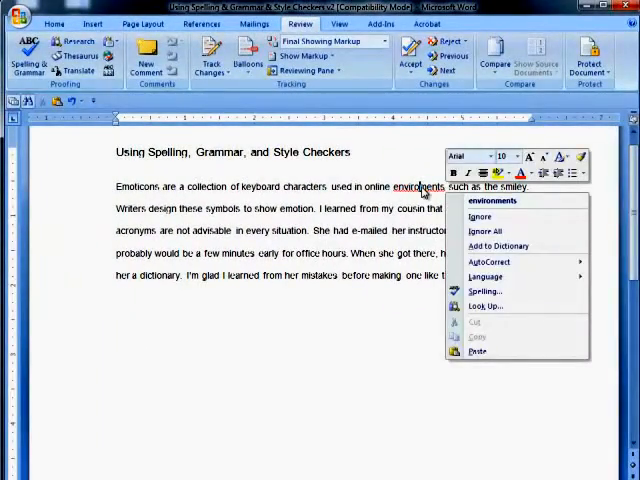